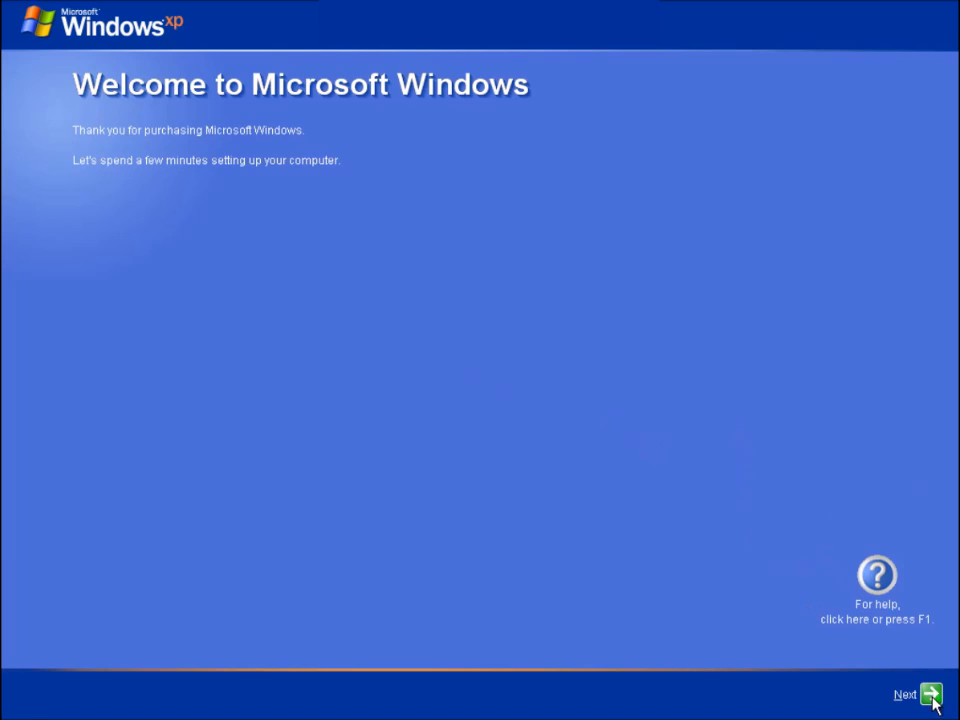
mouse_move(710, 638)
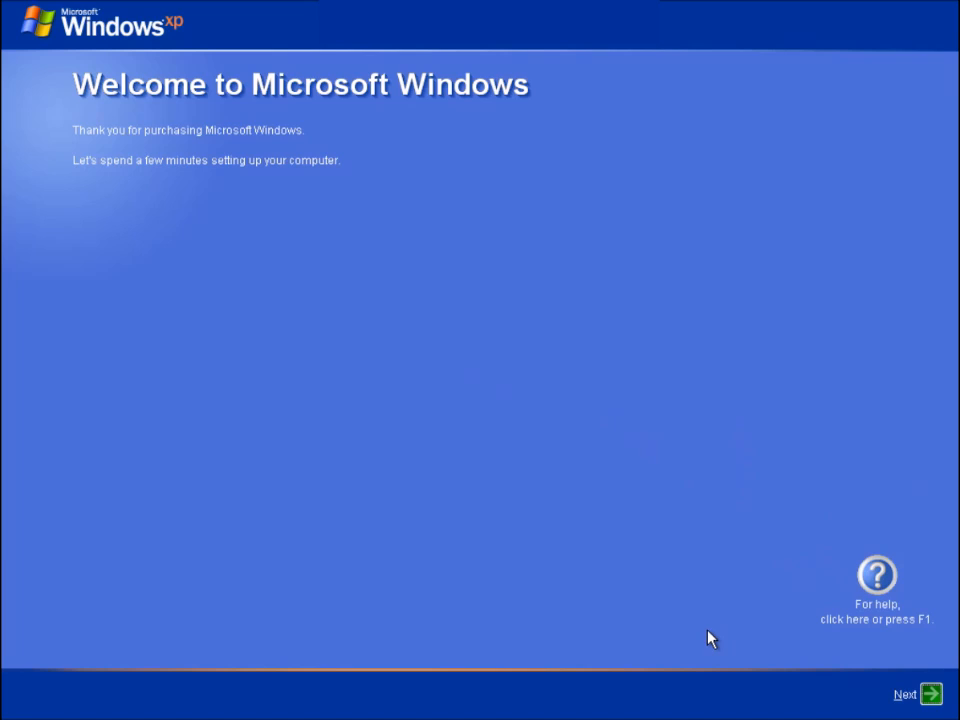
Continue from the welcome screen and choose 'No, remind me every few days' for activation
click(916, 692)
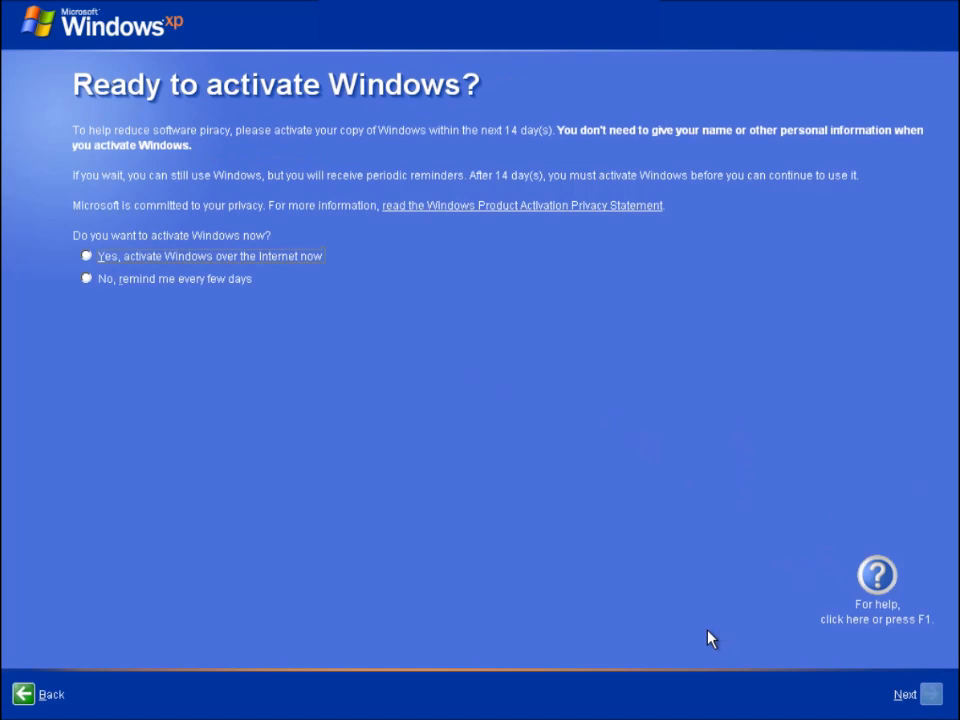
mouse_move(236, 284)
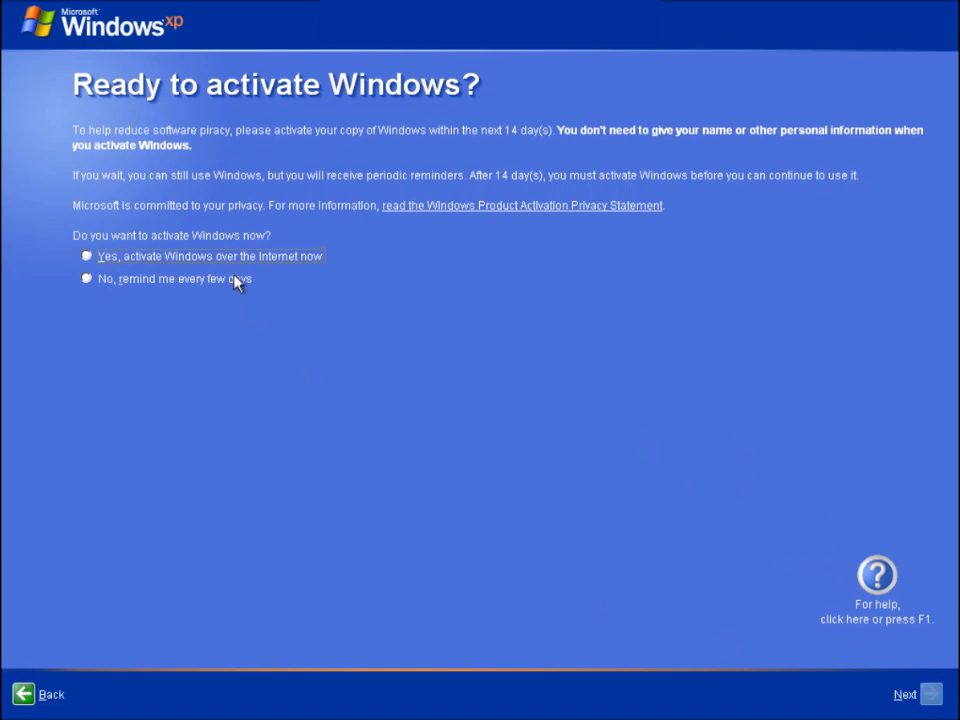
click(86, 278)
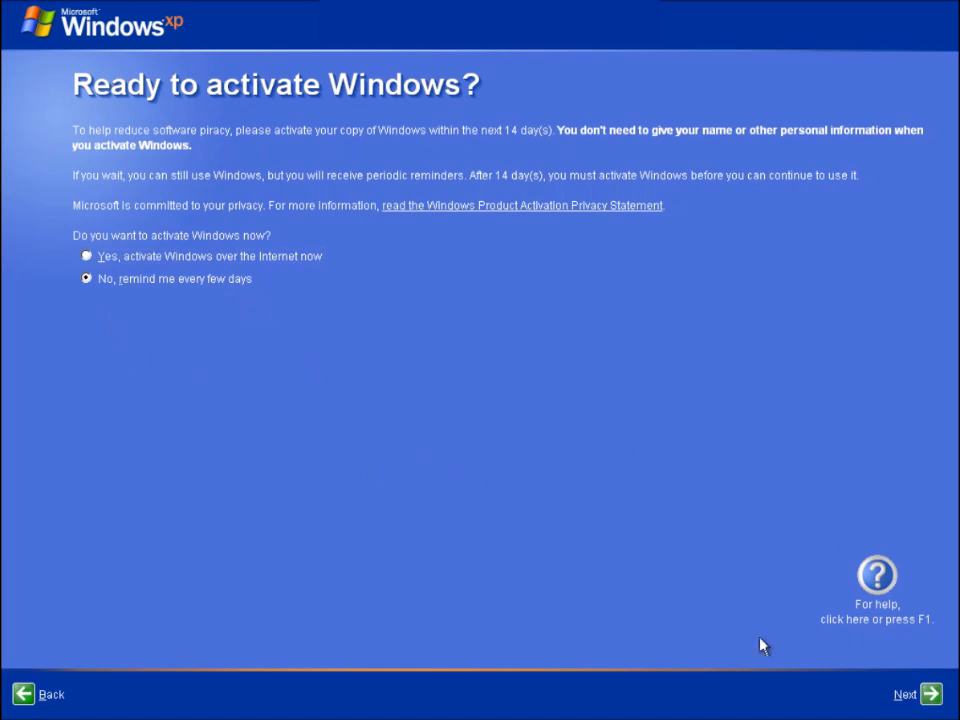
mouse_move(852, 644)
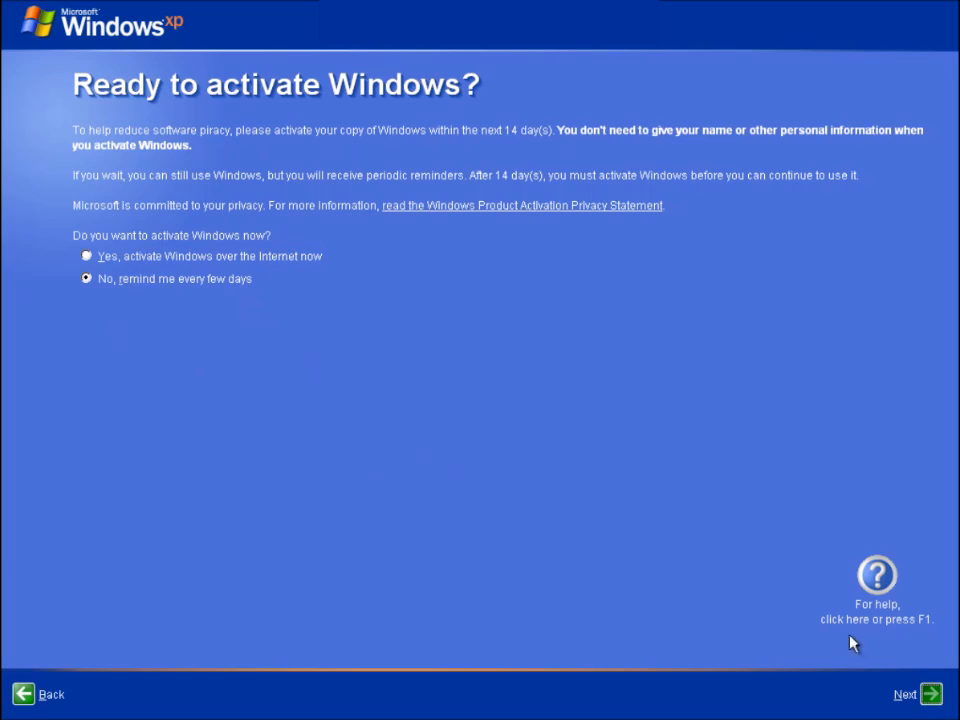
mouse_move(616, 490)
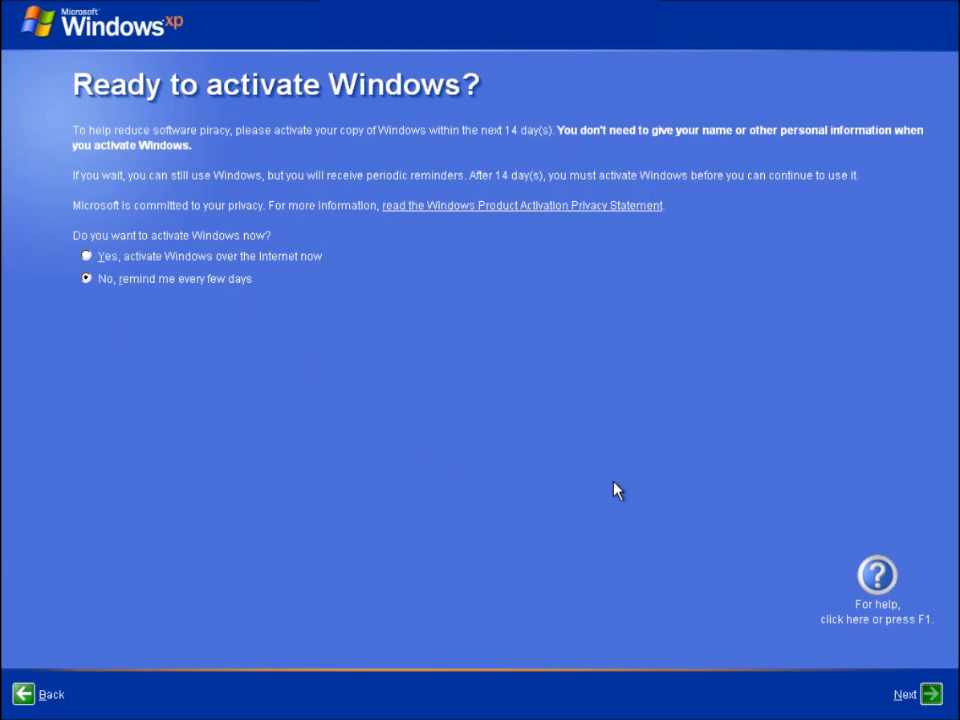
Confirm the remind-later choice and reach the computer-sharing question with Yes preselected
click(904, 694)
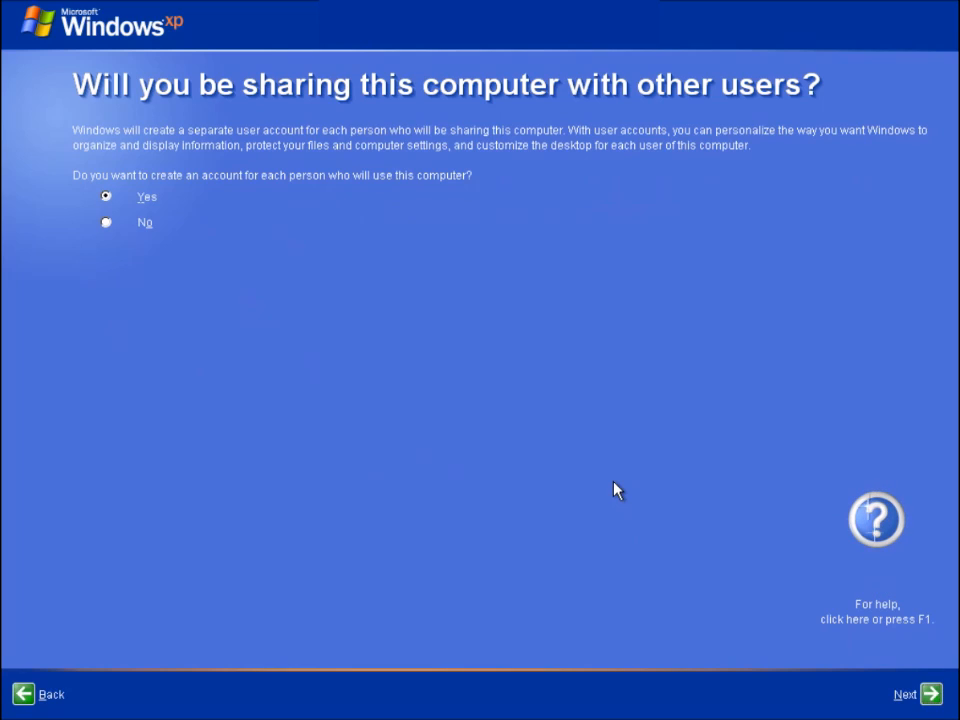
mouse_move(630, 486)
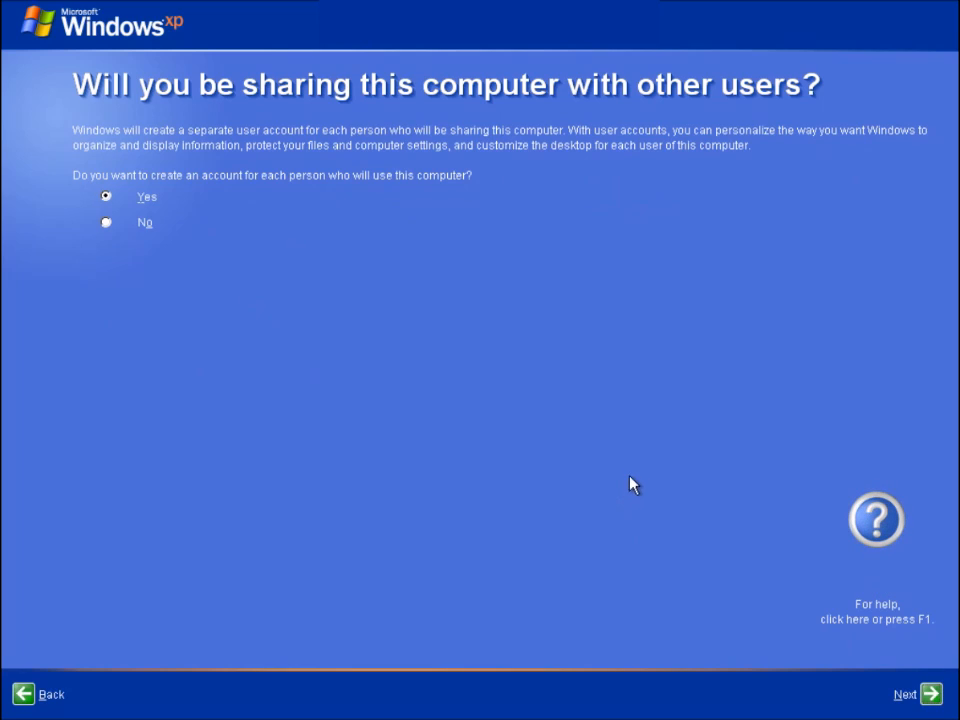
mouse_move(864, 532)
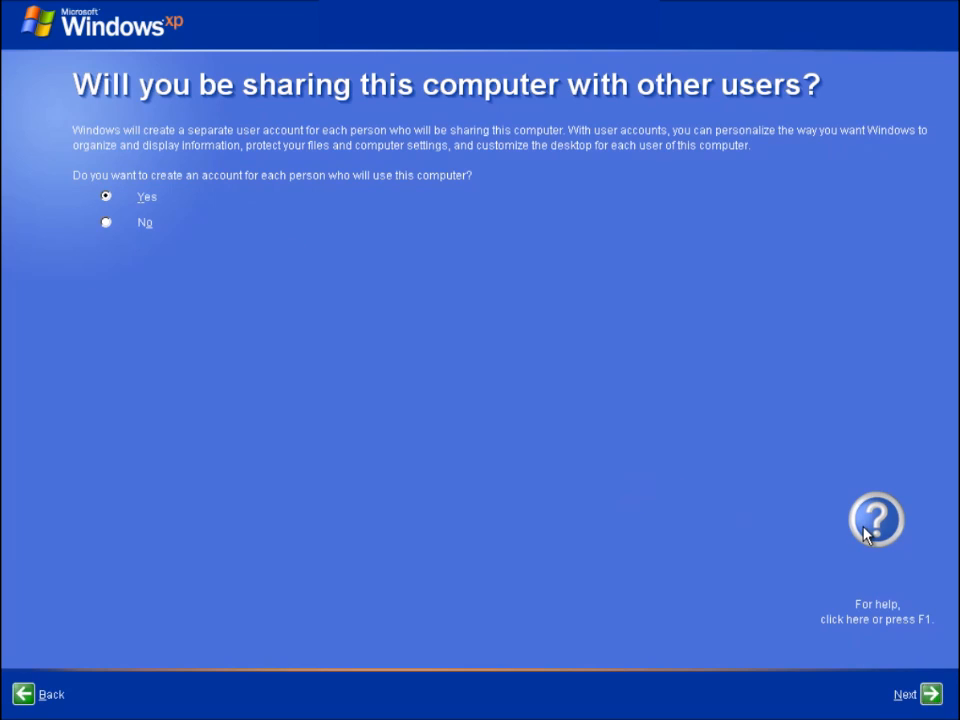
click(876, 520)
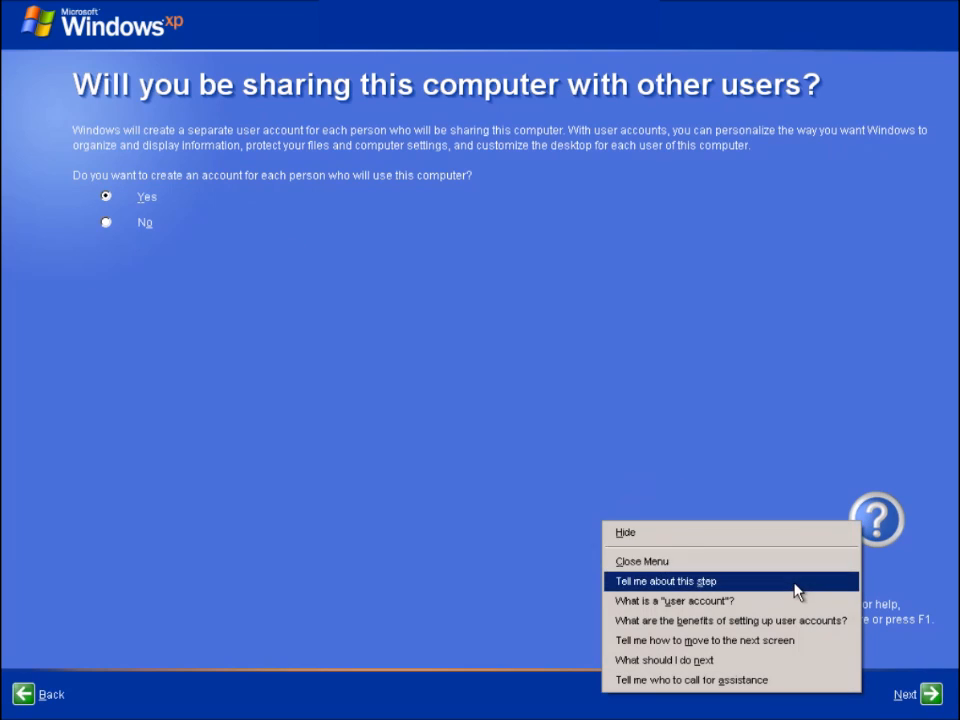
click(664, 580)
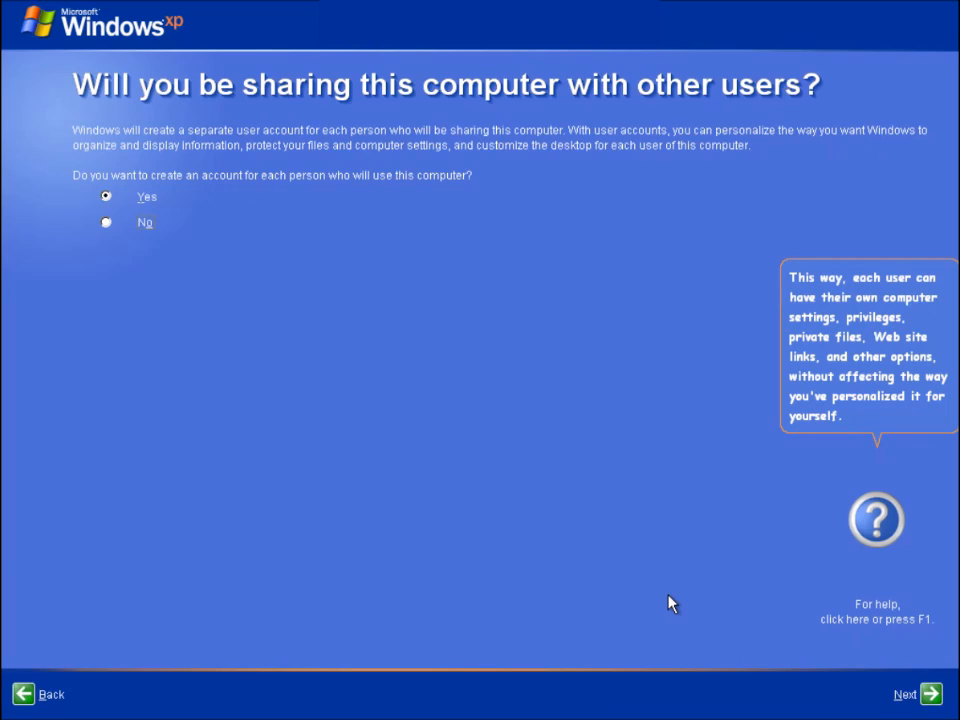
mouse_move(800, 644)
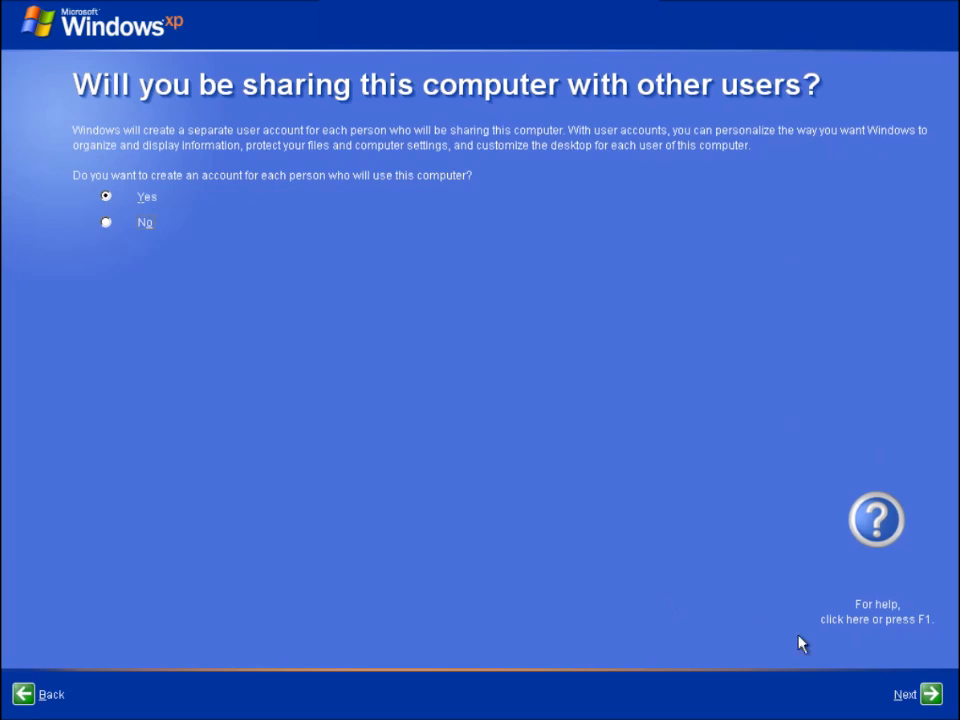
Reach the user-naming page and show the 'Tell me about this step' explanation
click(904, 694)
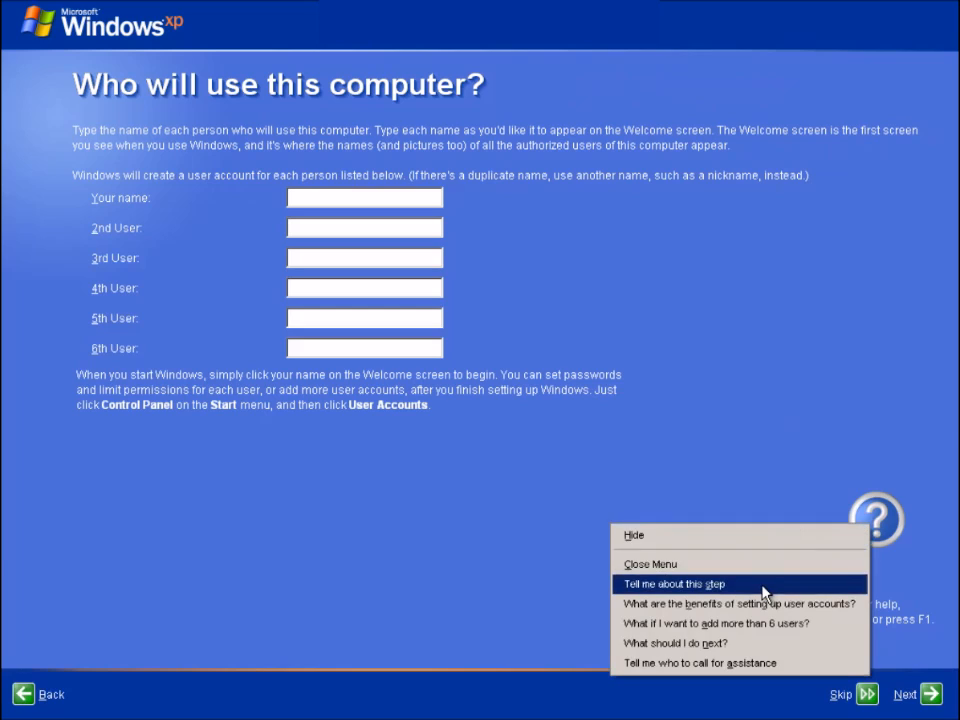
click(672, 584)
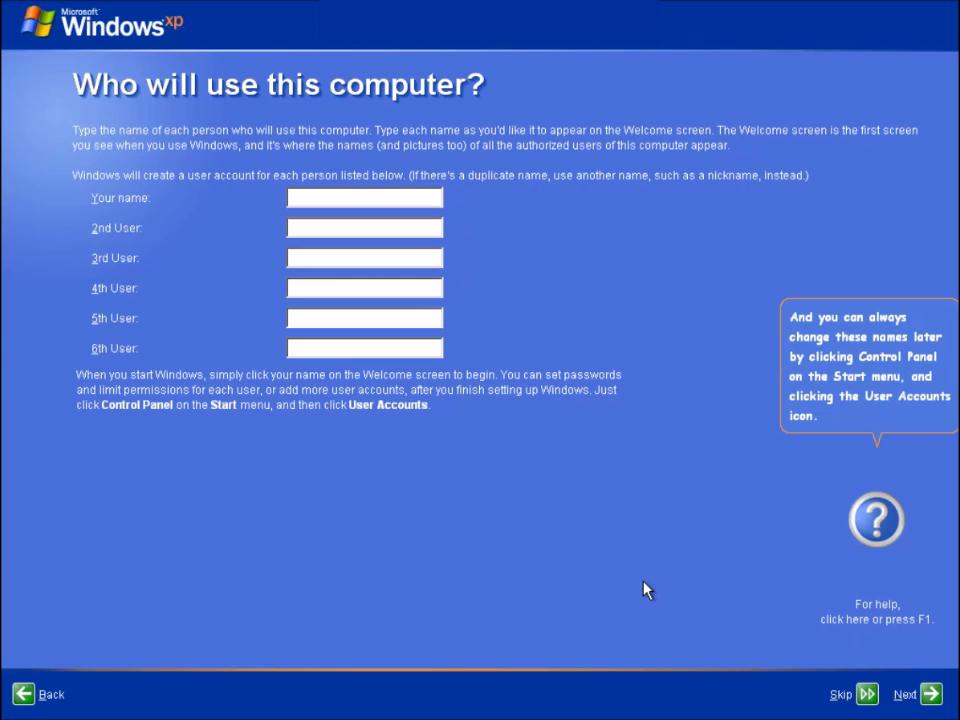
mouse_move(470, 222)
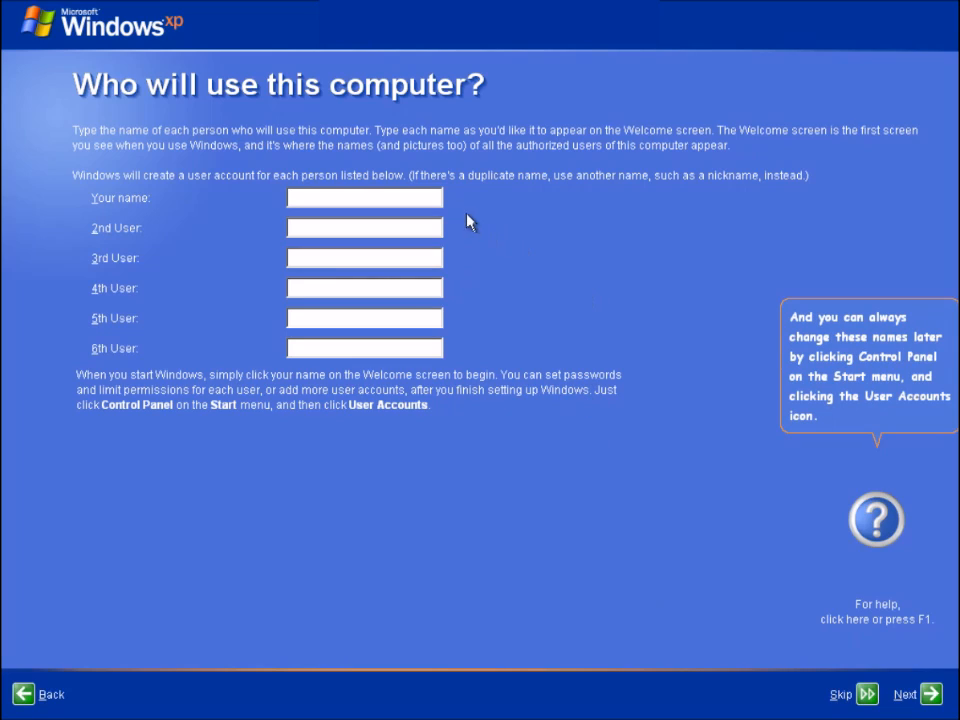
Enter 'alex' as Your name and continue to the Thank you screen
text(a)
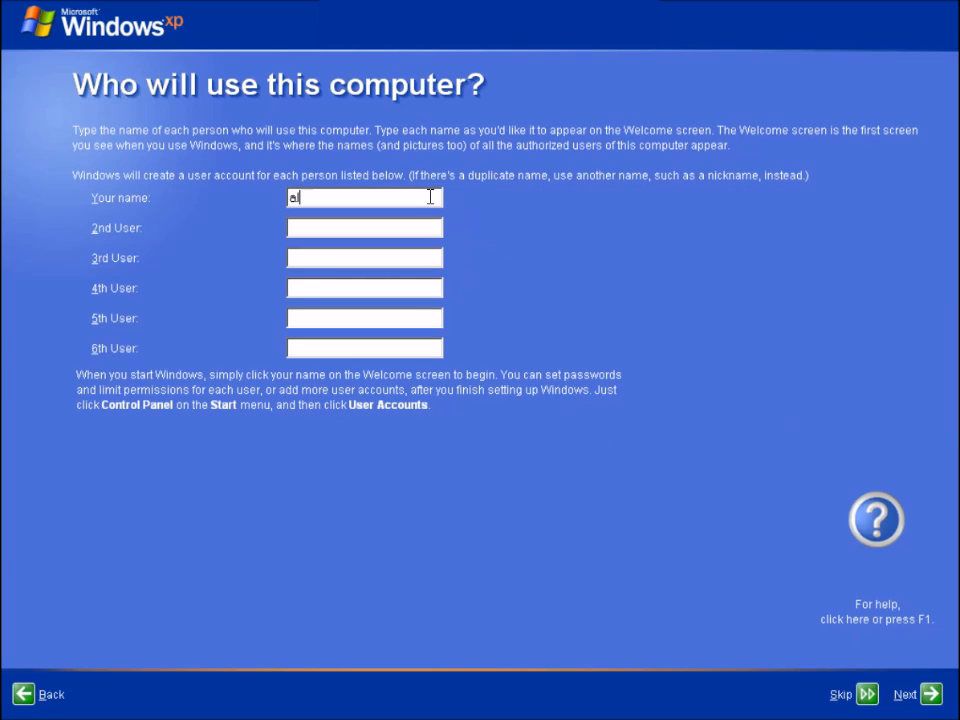
text(lex)
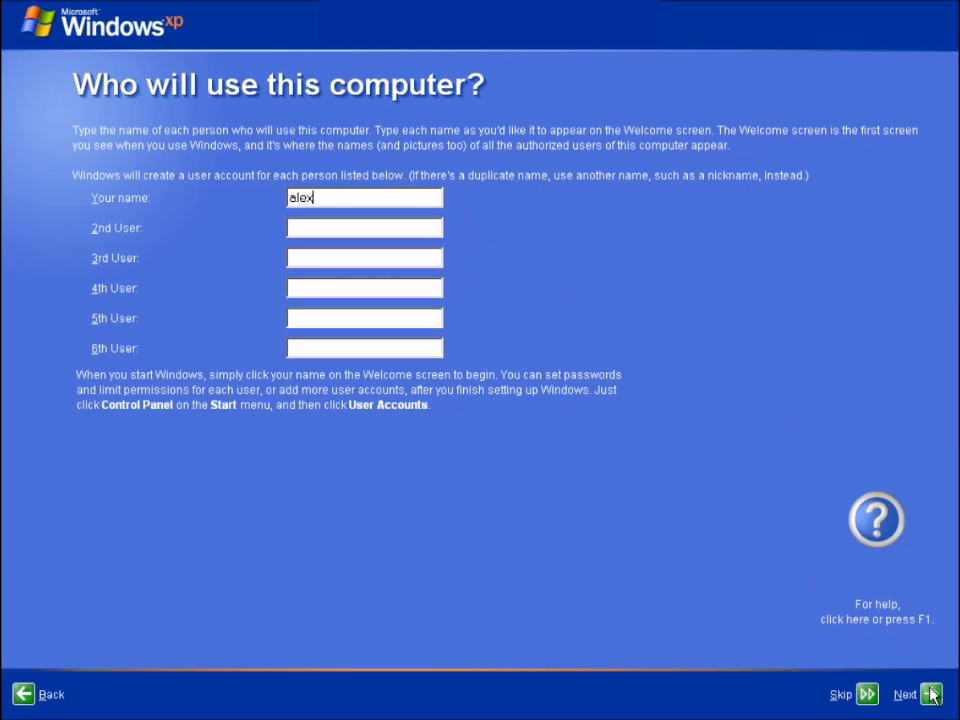
click(904, 694)
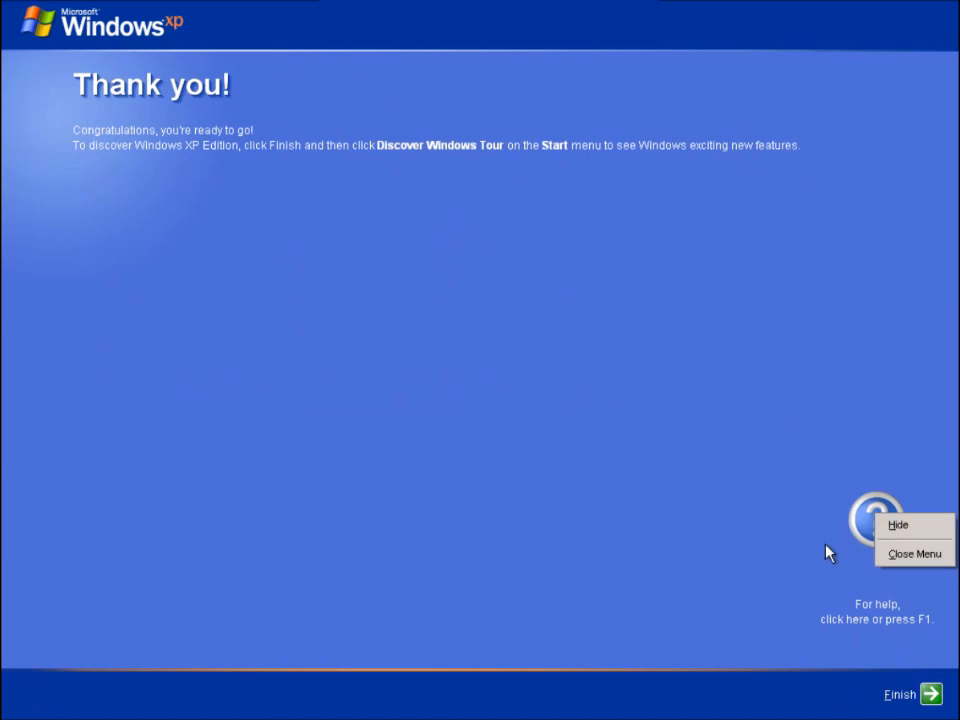